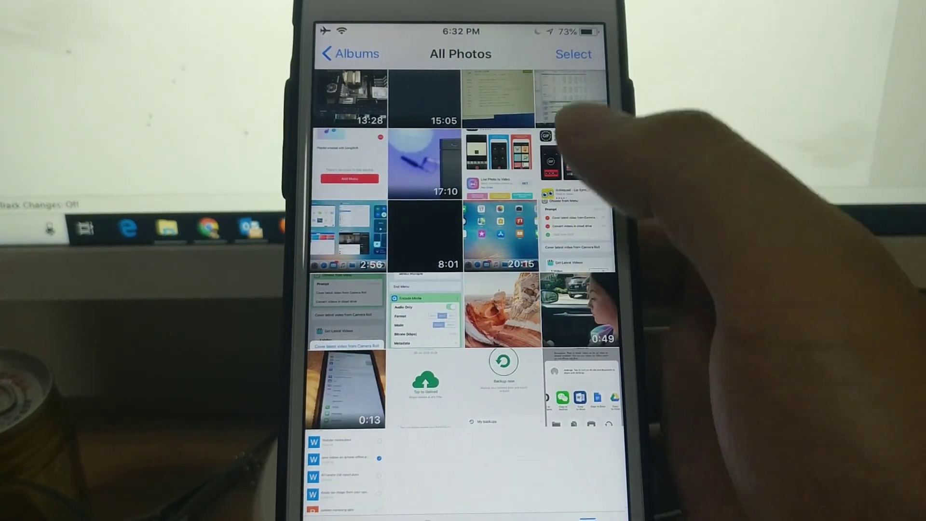
# Step: Enter selection mode in All Photos and pick three photo thumbnails
pyautogui.click(574, 54)
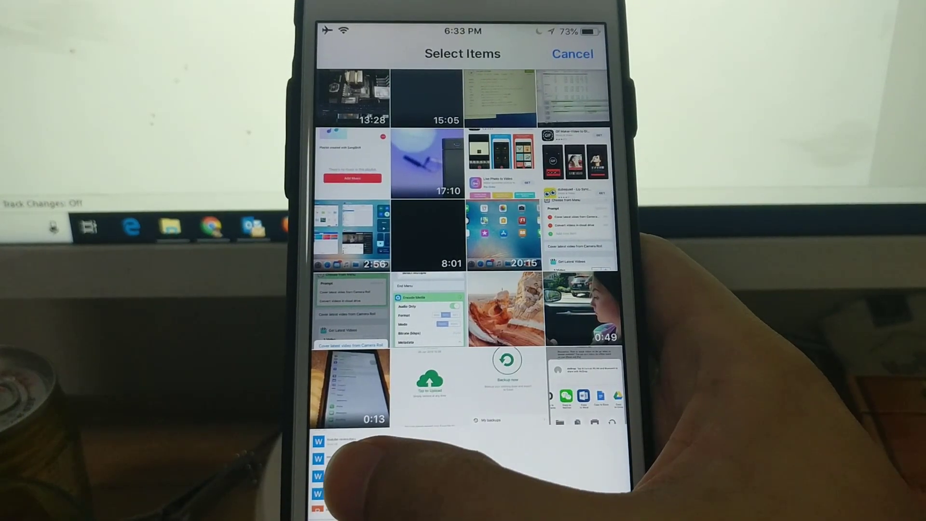
pyautogui.click(373, 496)
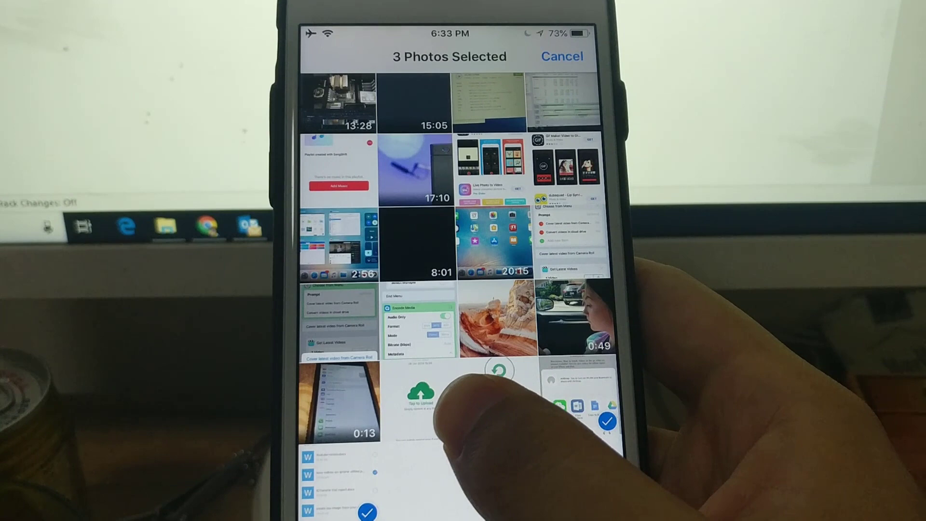
pyautogui.click(418, 402)
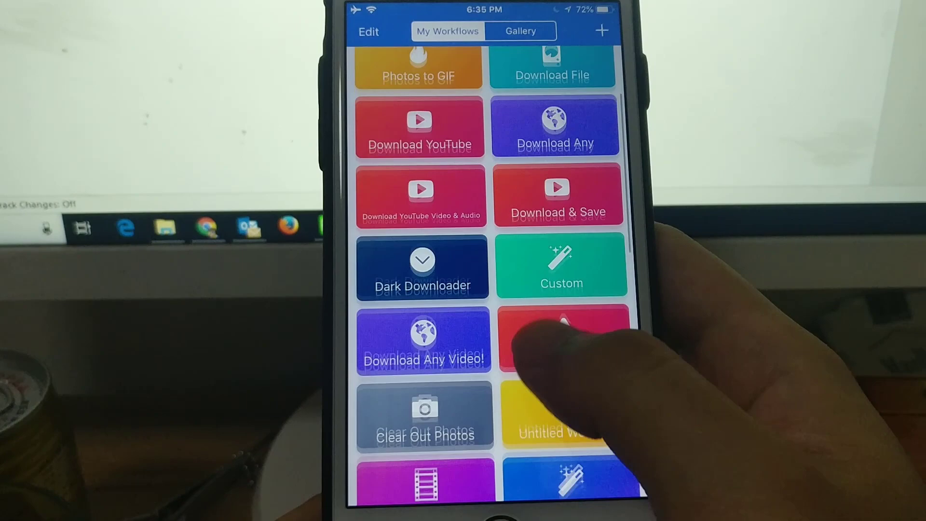
# Step: Scroll through the My Workflows collection of saved workflows
pyautogui.scroll(-3)
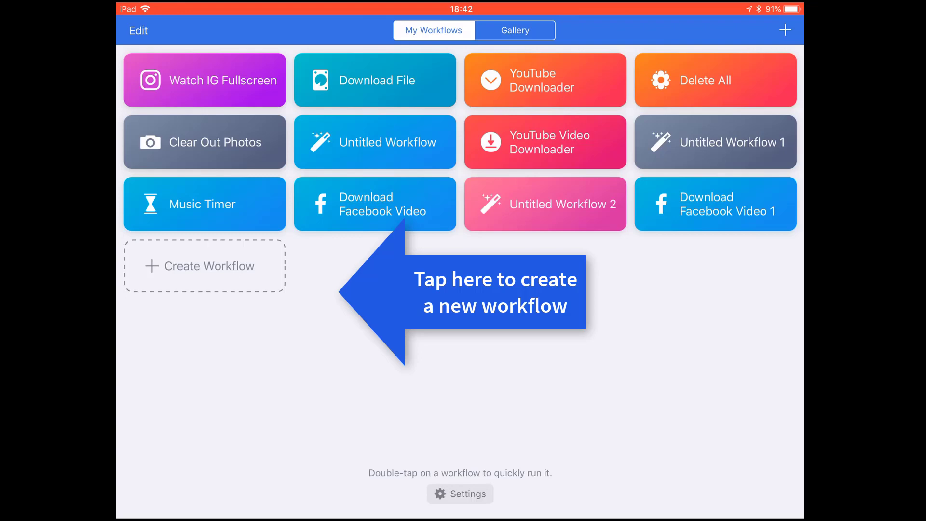
# Step: Create Untitled Workflow 3 as a Normal workflow for the Find Photos action
pyautogui.click(204, 266)
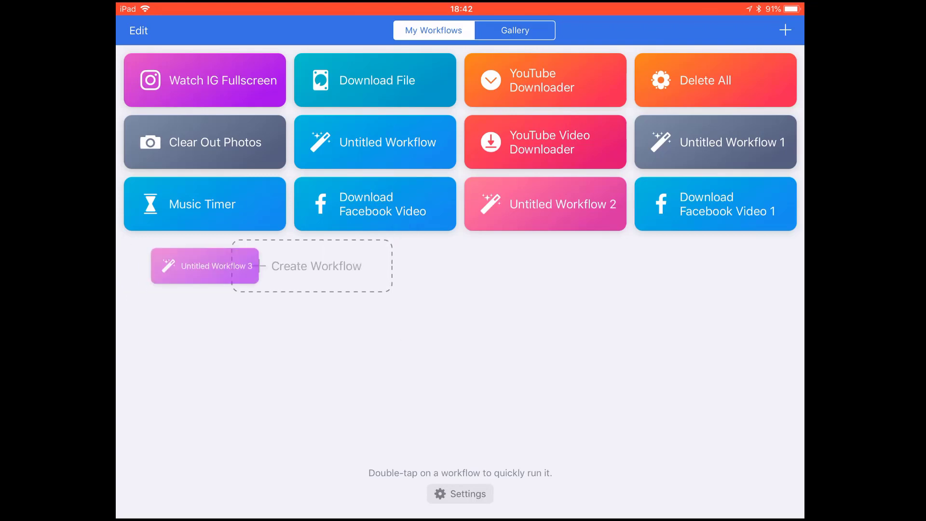
pyautogui.click(204, 266)
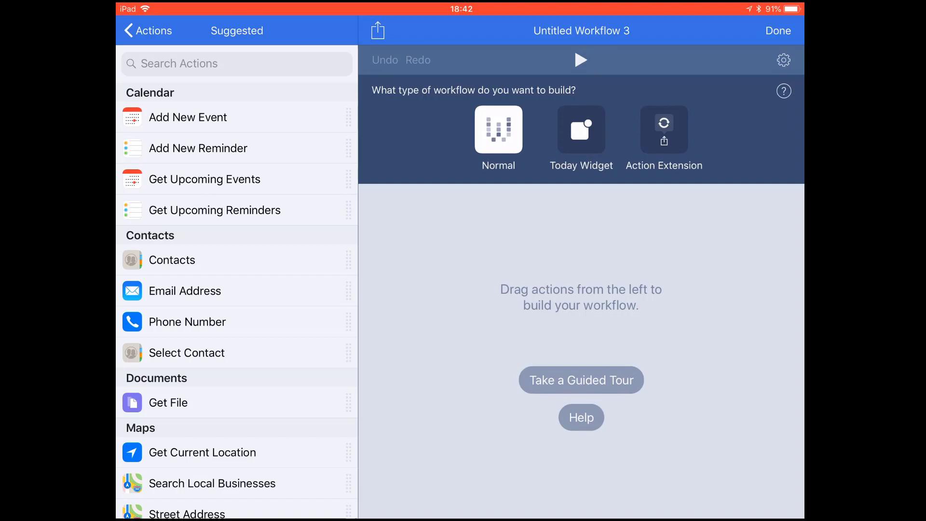
pyautogui.click(198, 148)
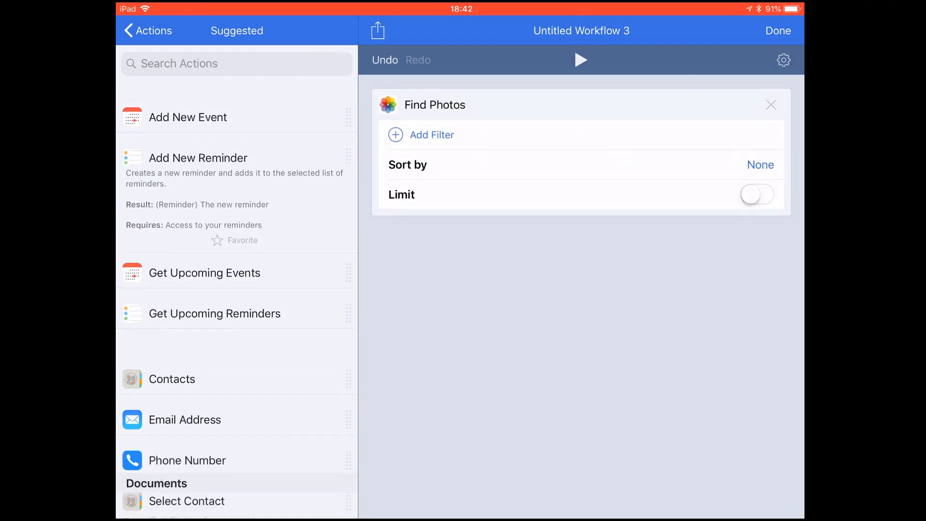
# Step: Filter Find Photos by album All Photos or AirTrans, matching Any condition
pyautogui.click(396, 135)
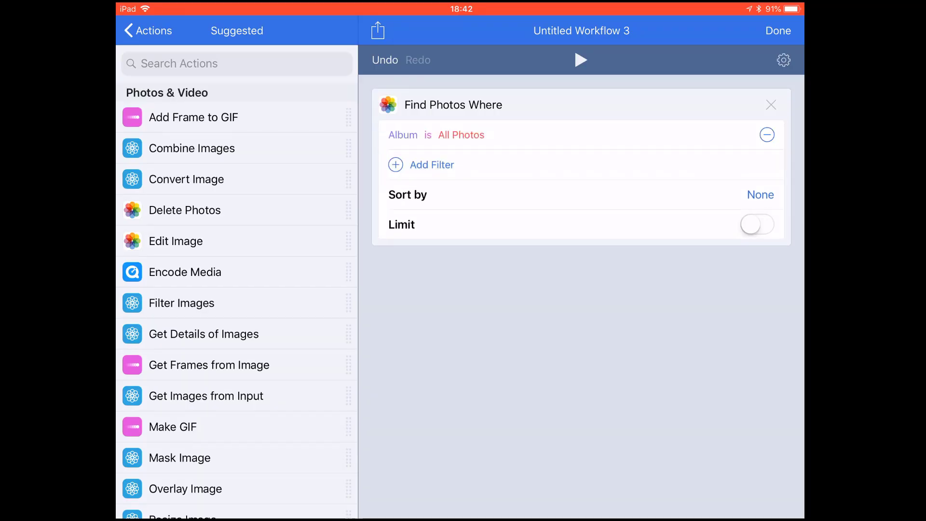
pyautogui.click(461, 135)
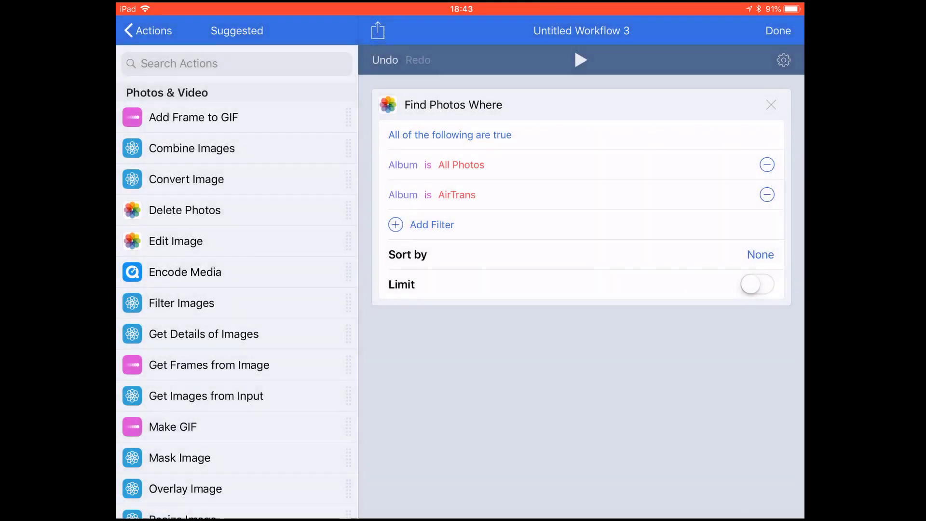
pyautogui.click(450, 134)
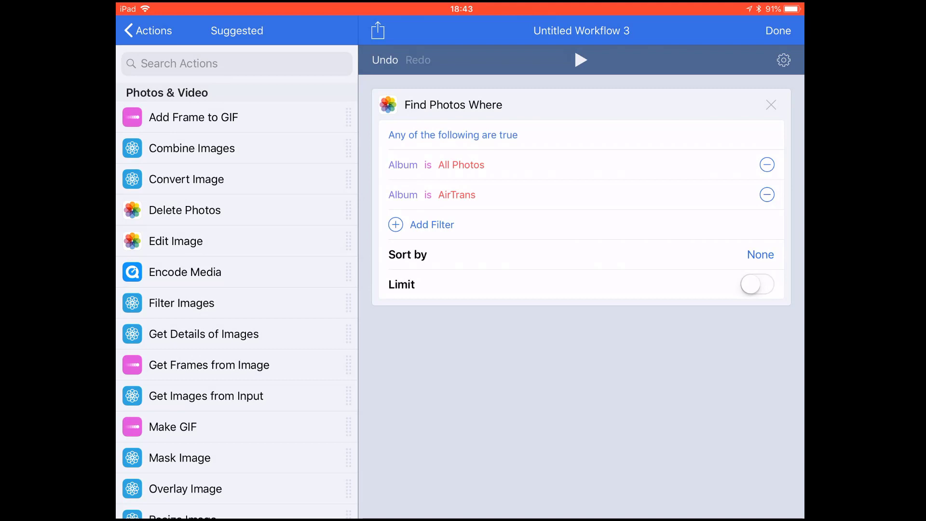
# Step: Add a Choose from Menu step with 'Delete photos' and 'Share' options
pyautogui.write('Delete photos')
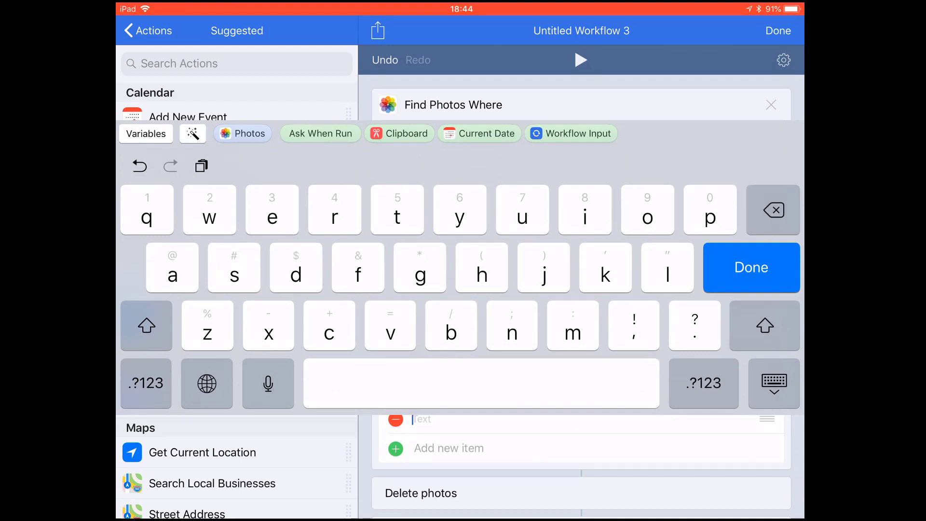
pyautogui.click(751, 268)
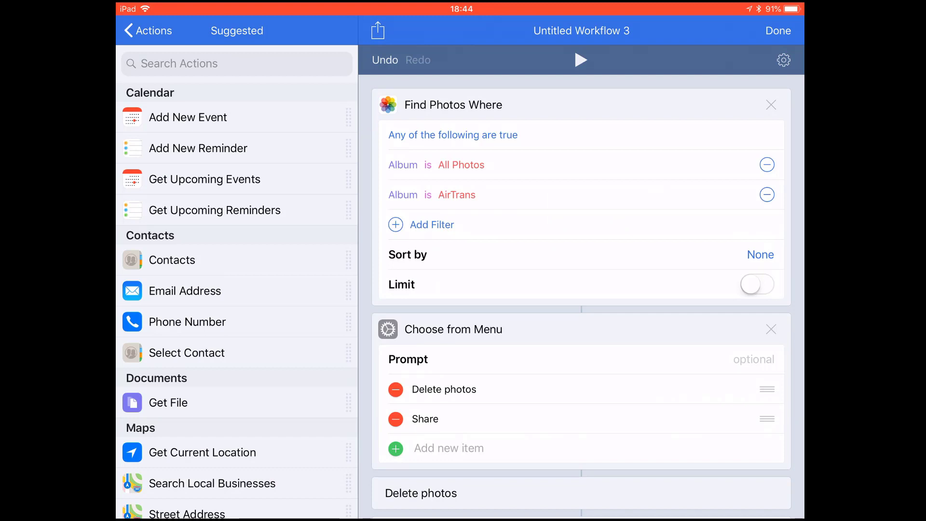
pyautogui.scroll(-3)
pyautogui.write('upload to cloud drive')
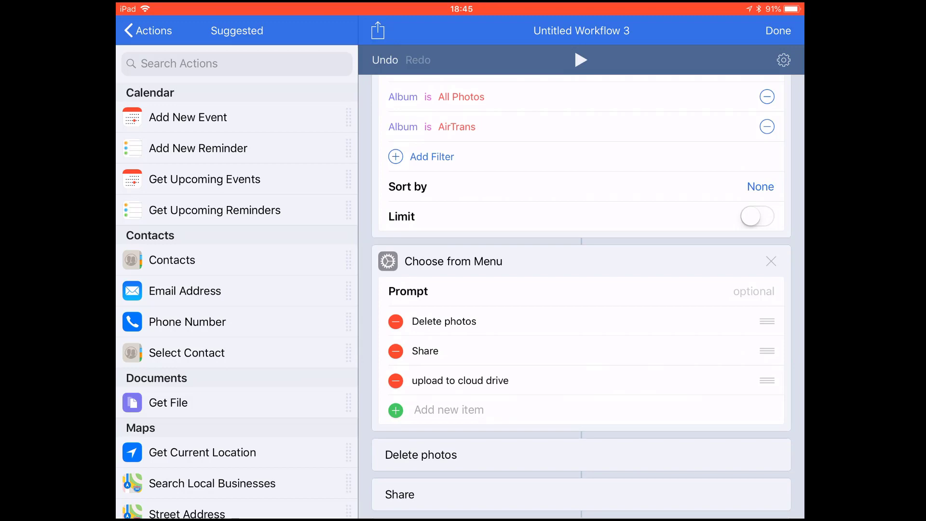
# Step: Add 'upload to cloud drive' and attach Delete Photos, Share and Save File actions
pyautogui.write('S')
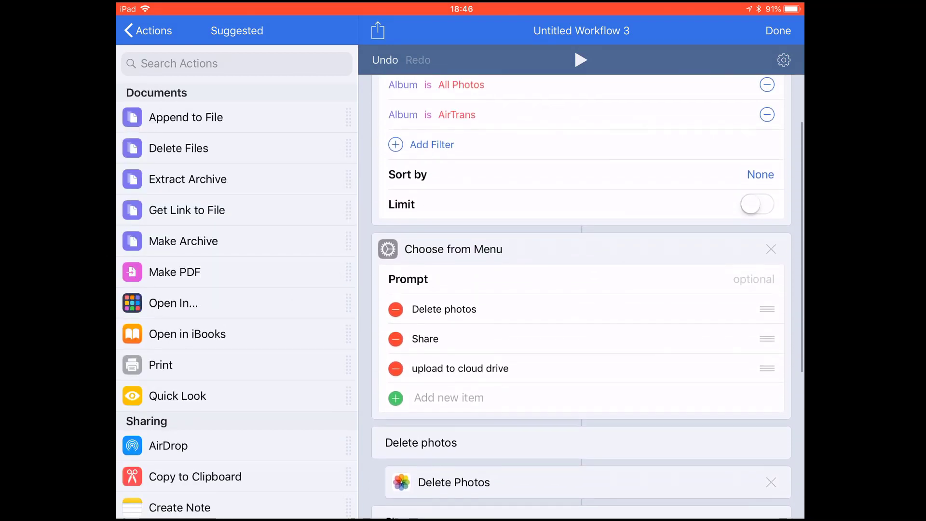
pyautogui.scroll(-3)
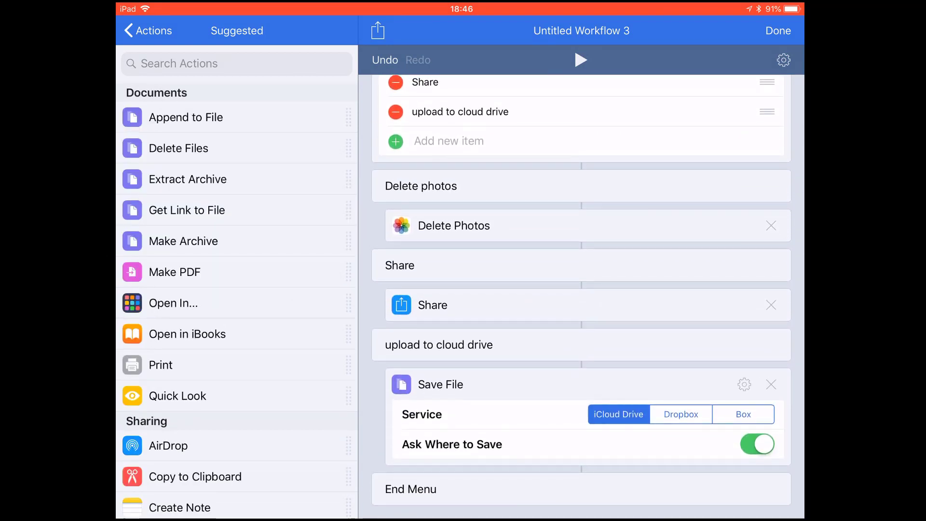
pyautogui.scroll(-3)
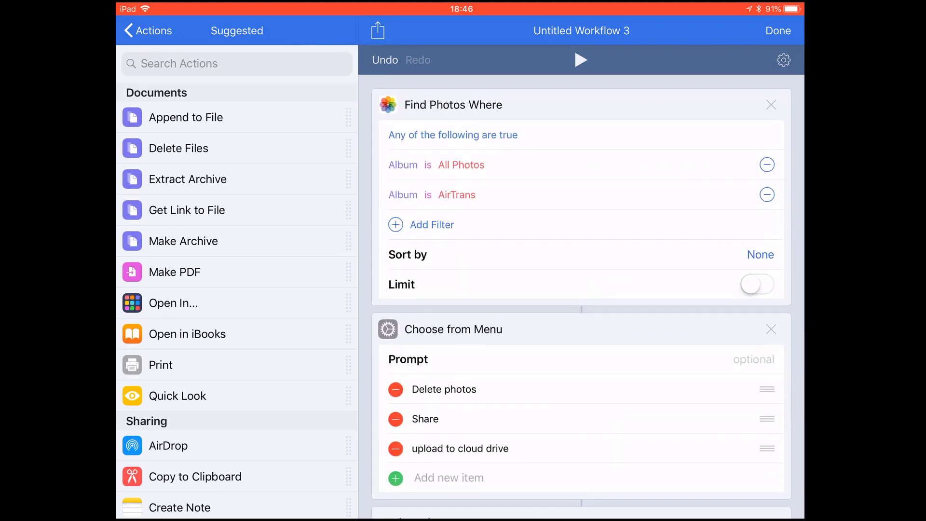
# Step: Limit Find Photos to 5 items sorted by Date Taken, latest first
pyautogui.click(757, 284)
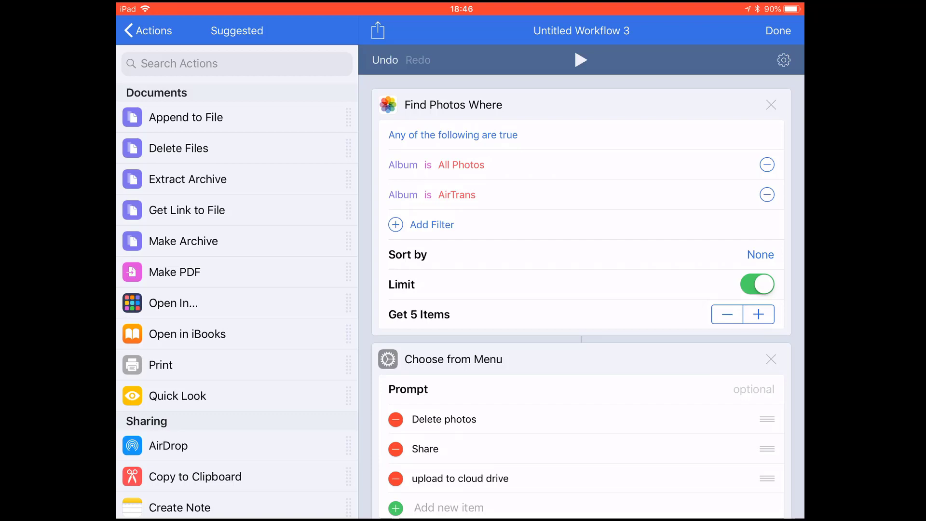
pyautogui.click(761, 254)
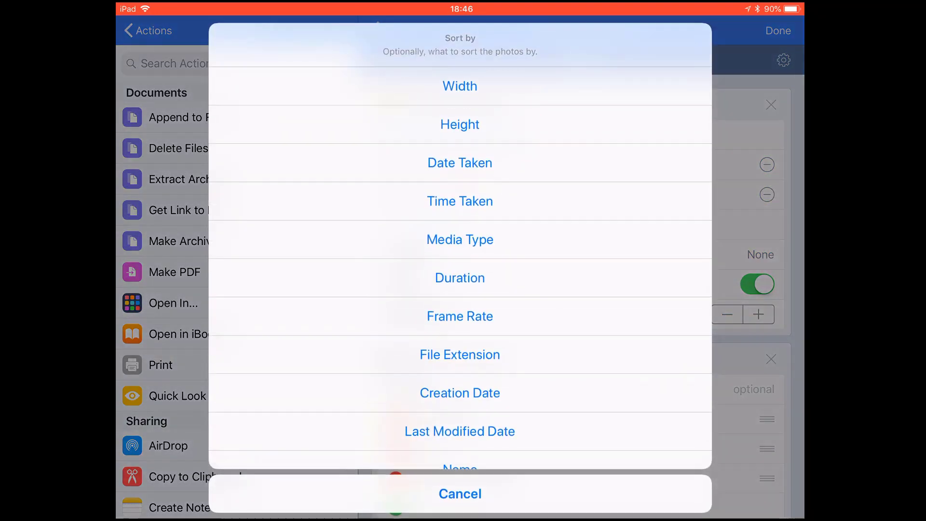
pyautogui.click(459, 508)
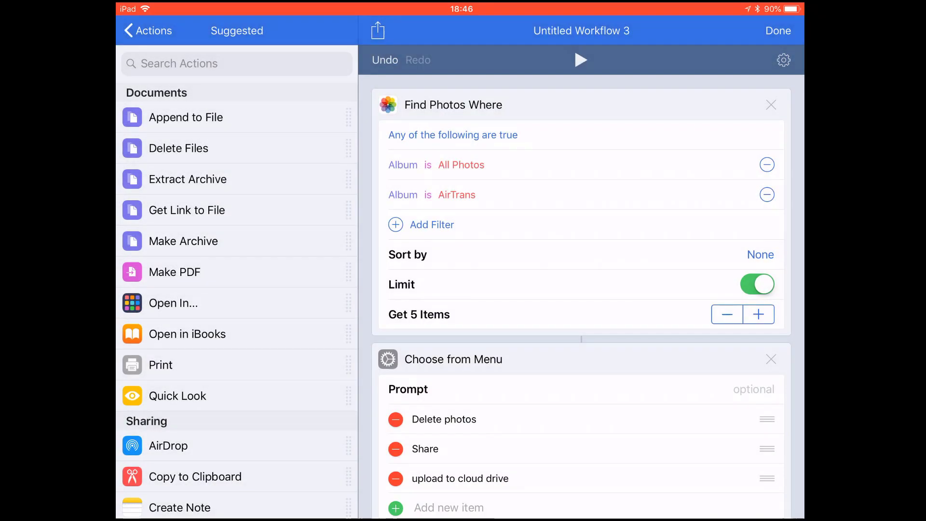
pyautogui.click(760, 254)
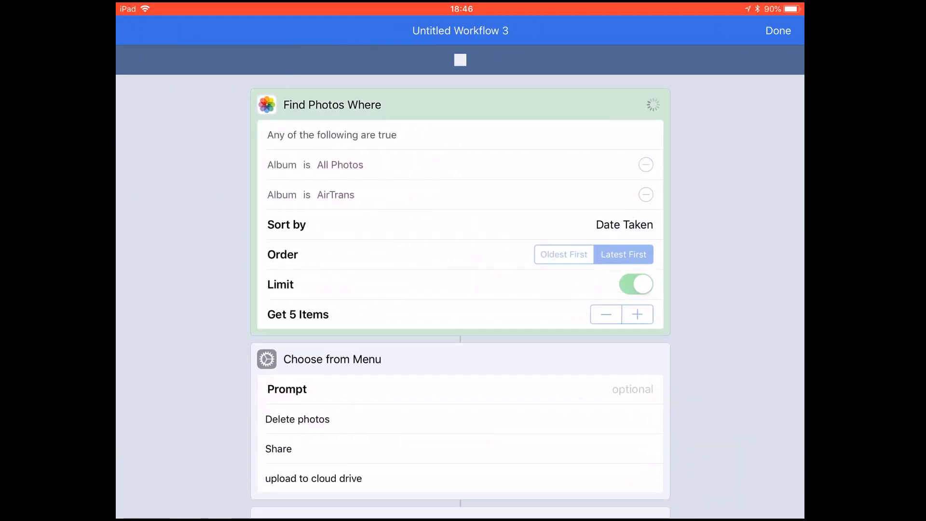
# Step: Run the workflow, pick Share, and send the five photos to Mail
pyautogui.scroll(-3)
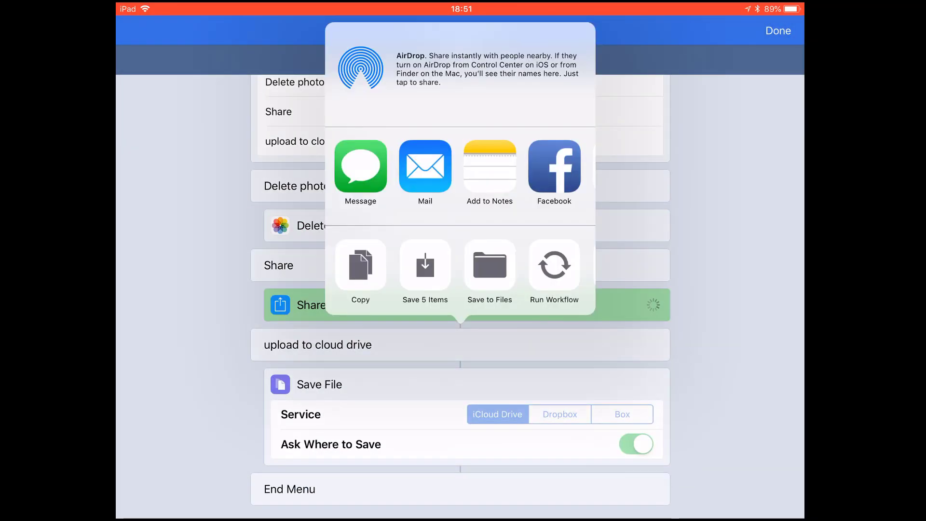
pyautogui.click(425, 166)
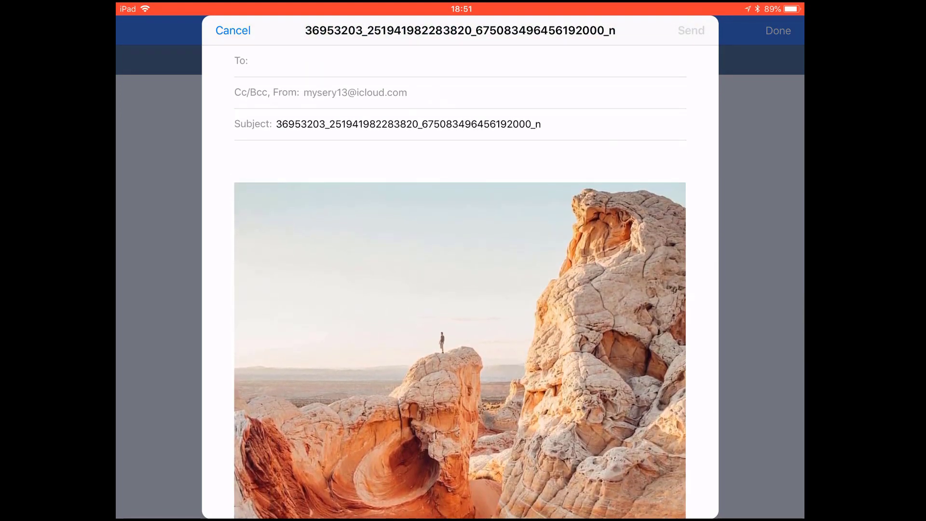
pyautogui.scroll(-3)
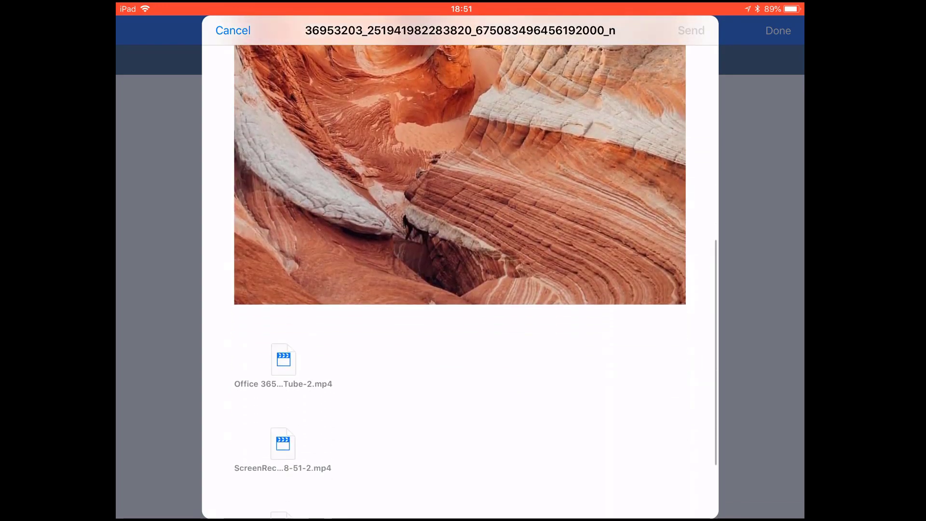